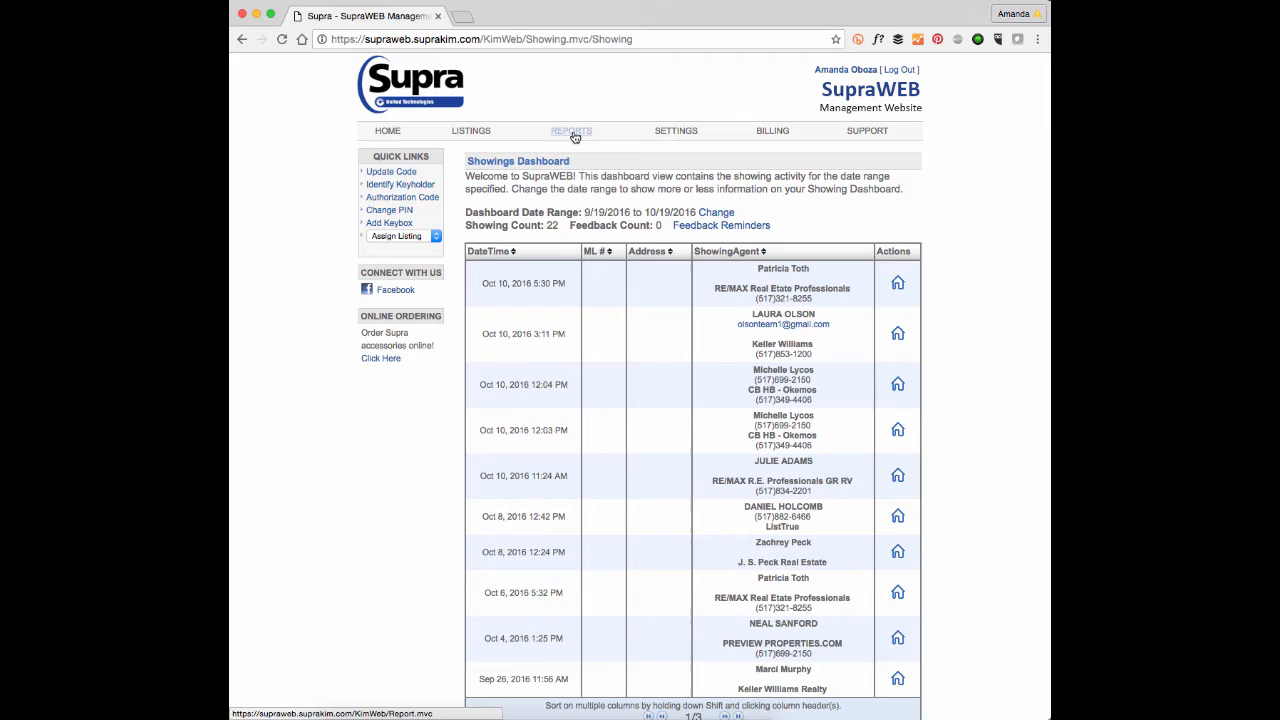
# Go to the REPORTS section to reach the Create Reports page
pyautogui.click(570, 130)
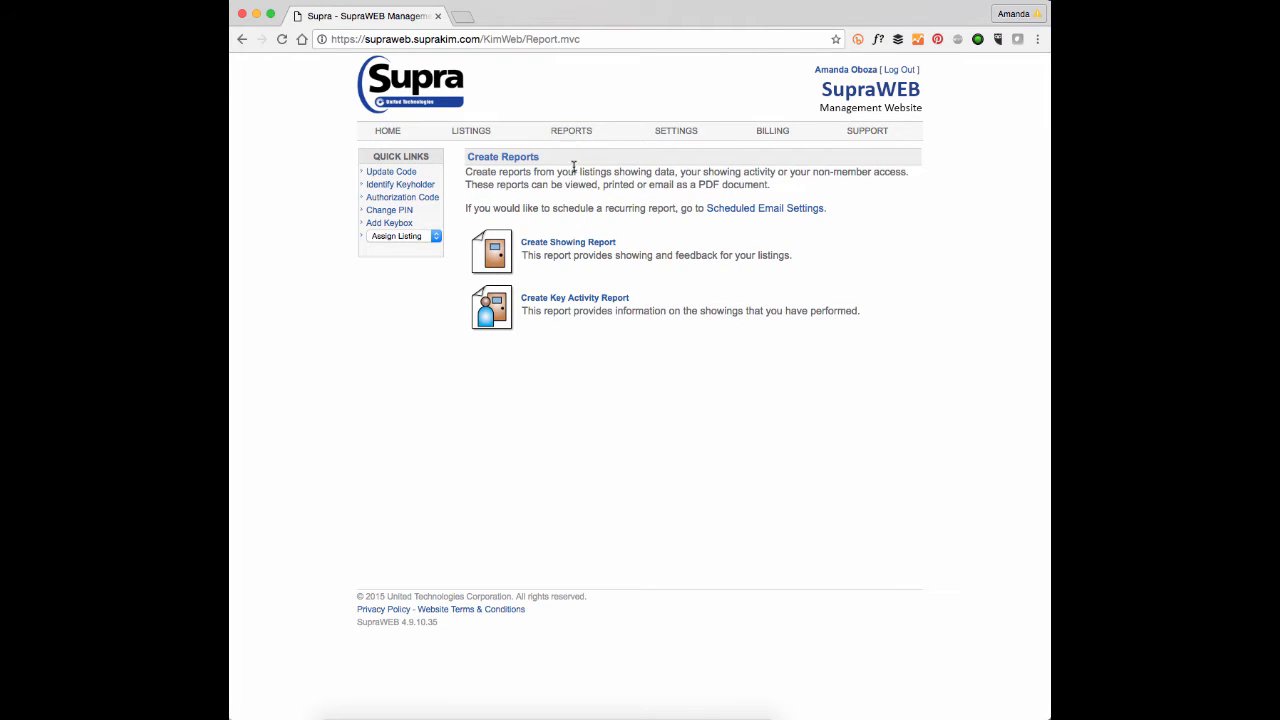
pyautogui.moveTo(592, 245)
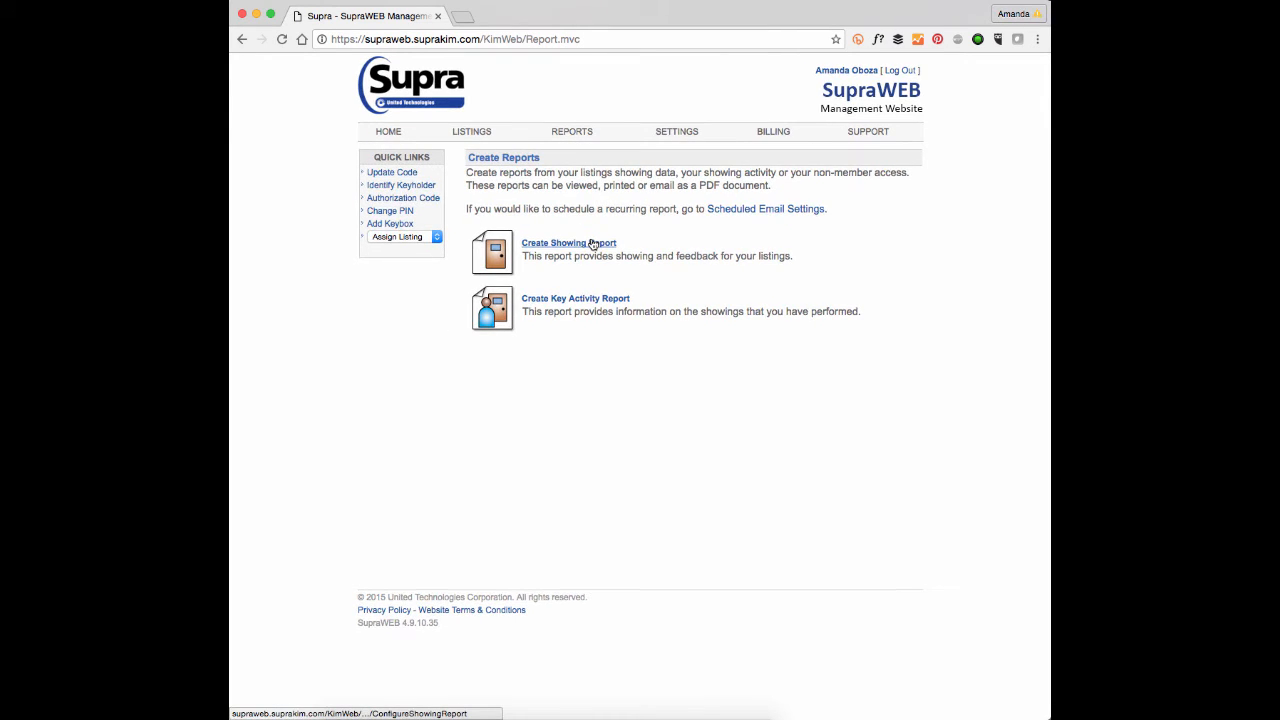
# Start a showing report for specific keybox 30152894 with a From date of 9/1/2016
pyautogui.click(568, 243)
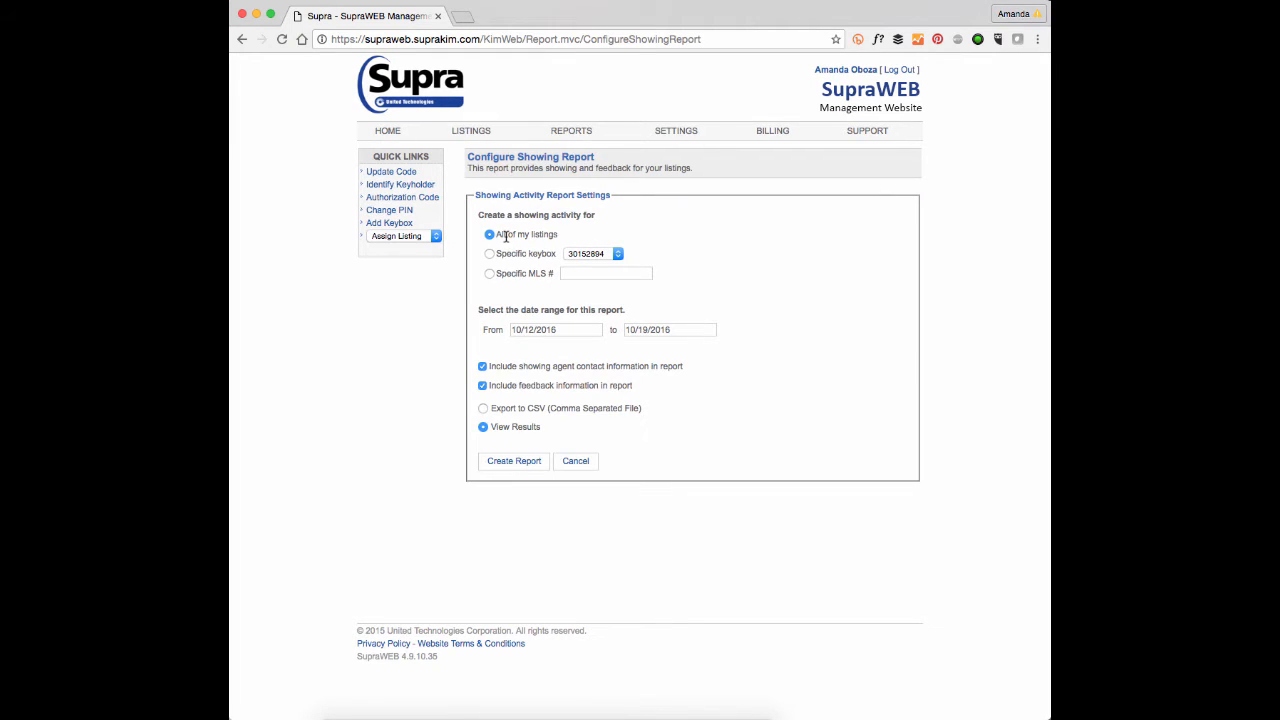
pyautogui.click(488, 254)
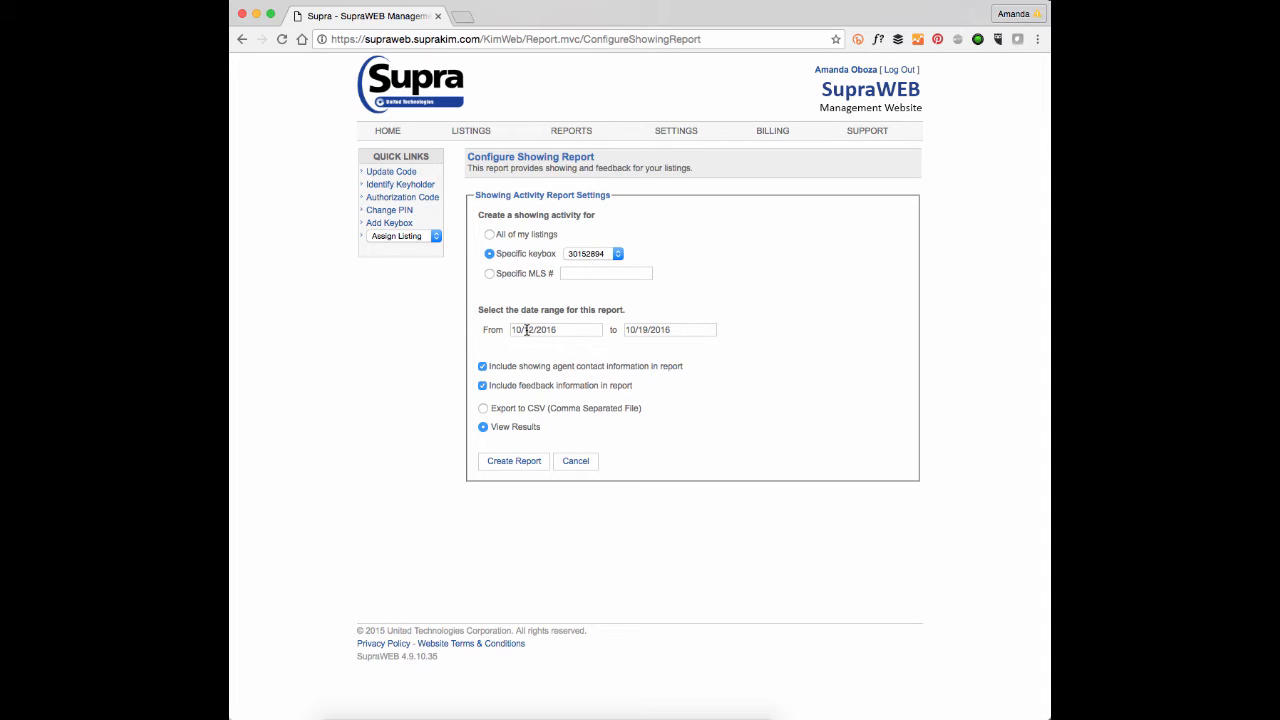
pyautogui.click(556, 329)
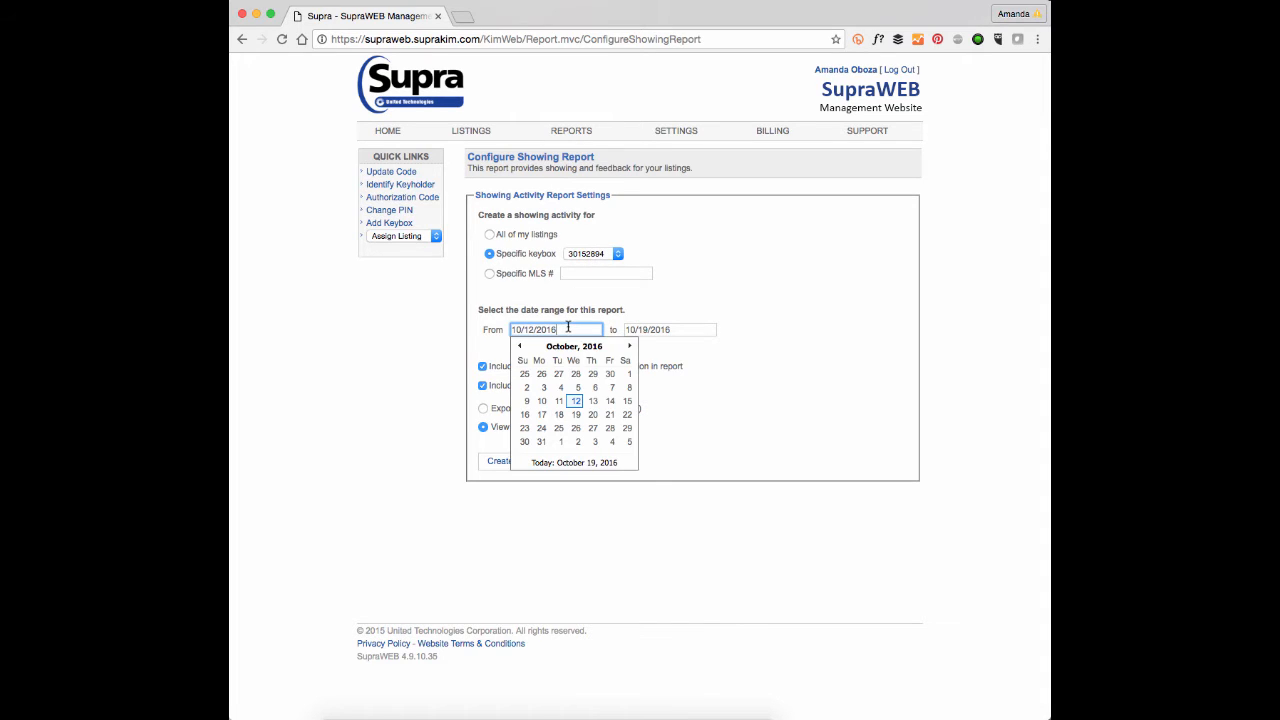
pyautogui.click(517, 345)
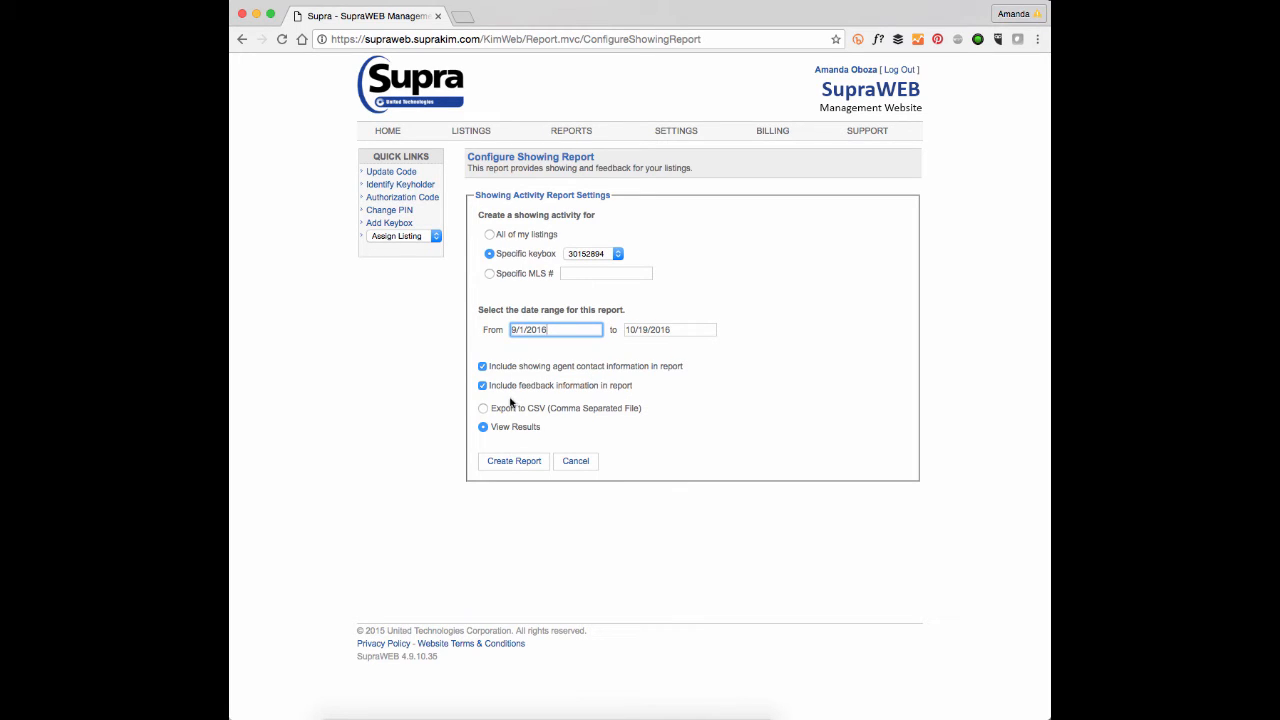
pyautogui.moveTo(510, 376)
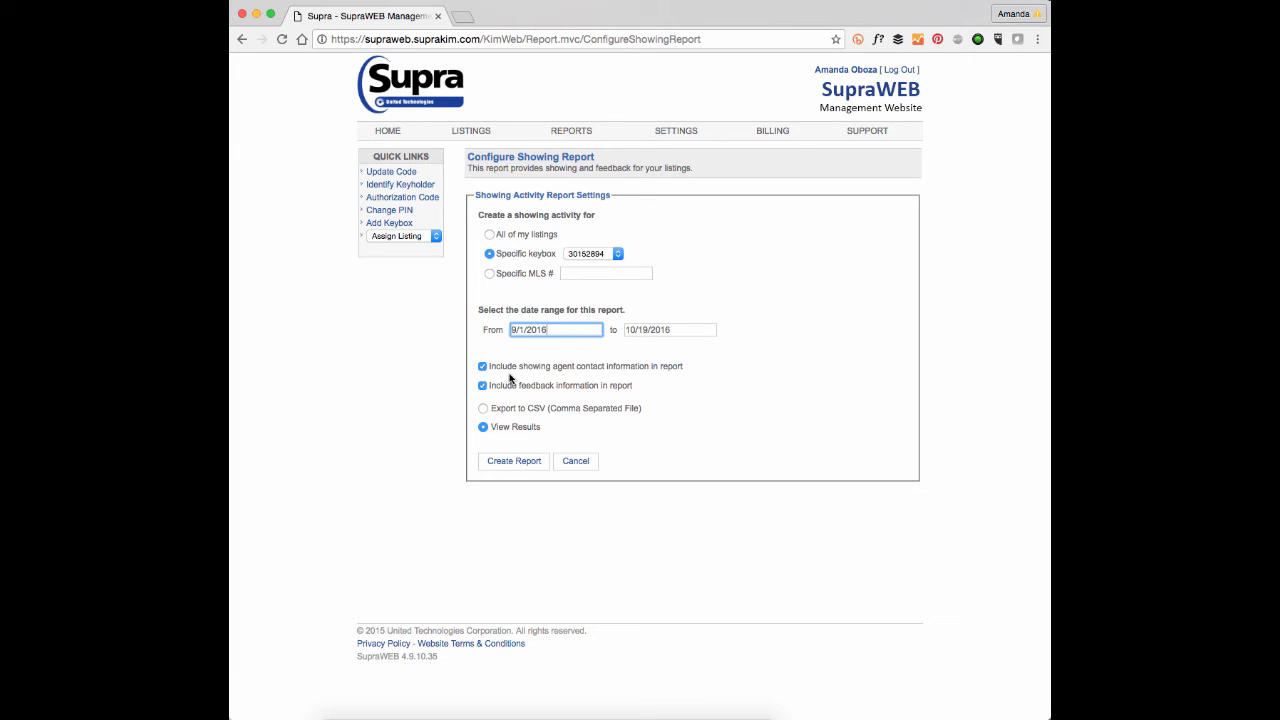
pyautogui.moveTo(508, 421)
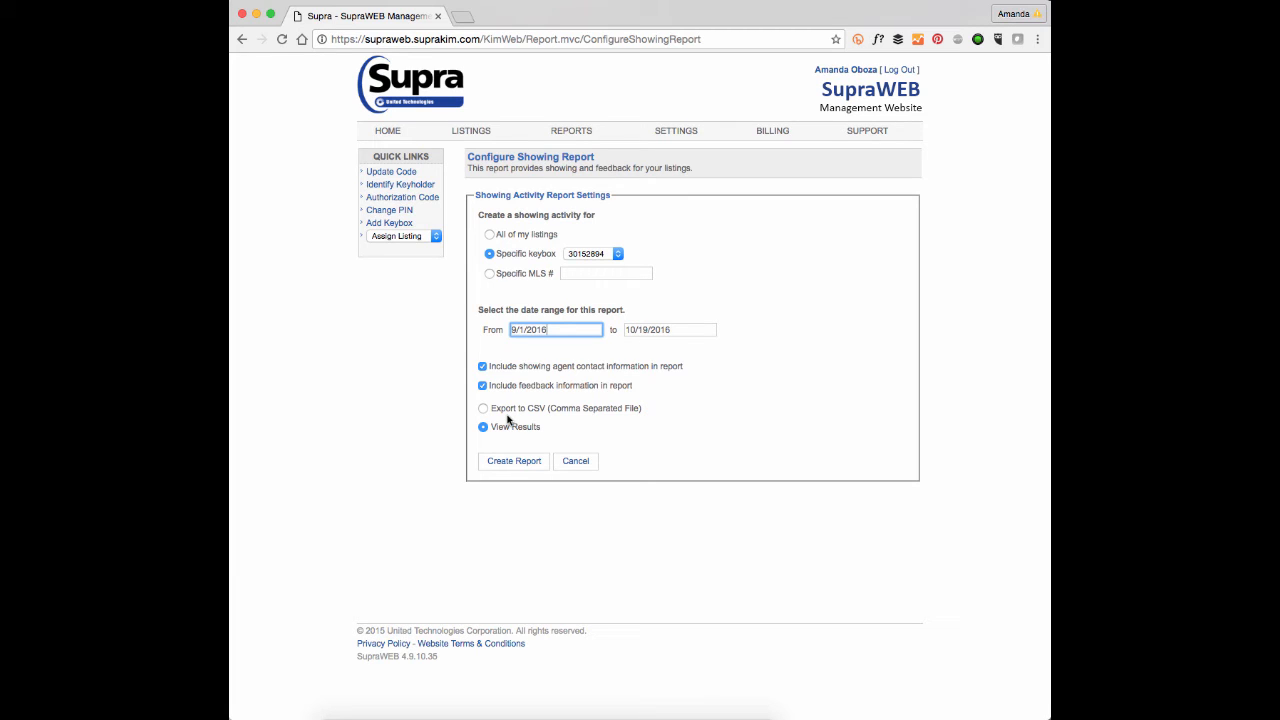
pyautogui.moveTo(491, 434)
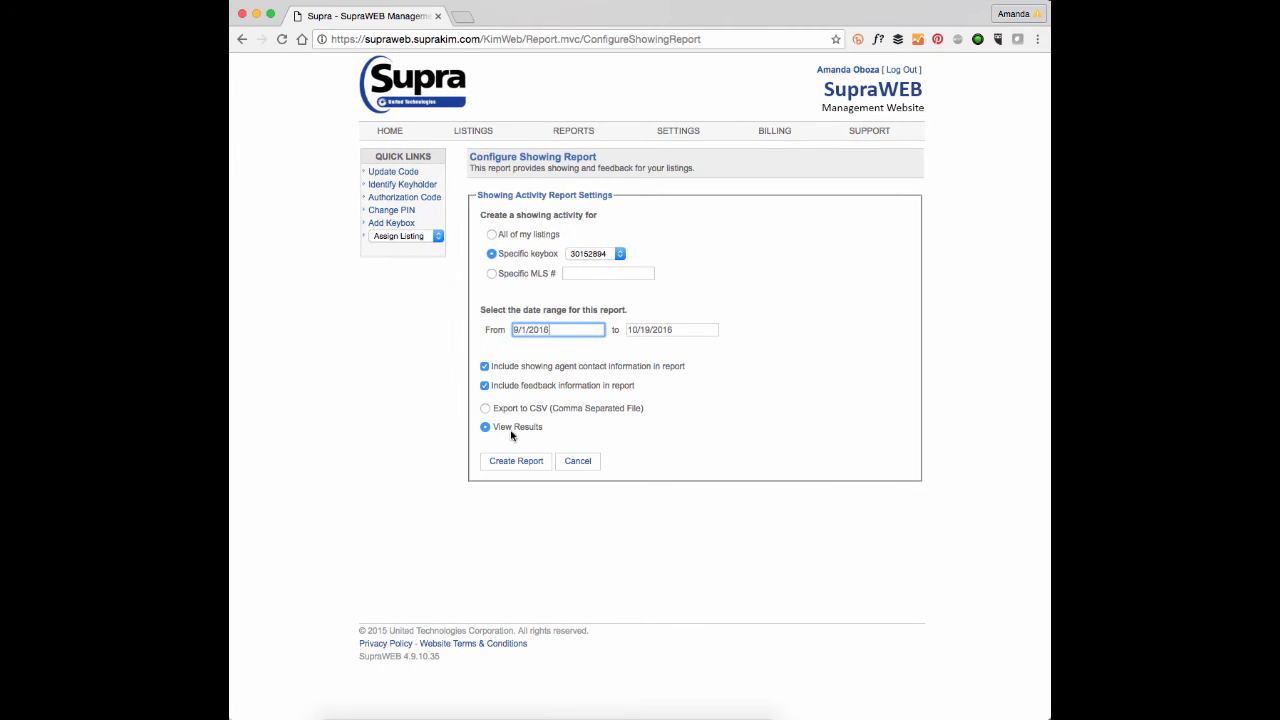
# Generate the keybox 30152894 showing report and scroll through its 8 showings
pyautogui.click(515, 461)
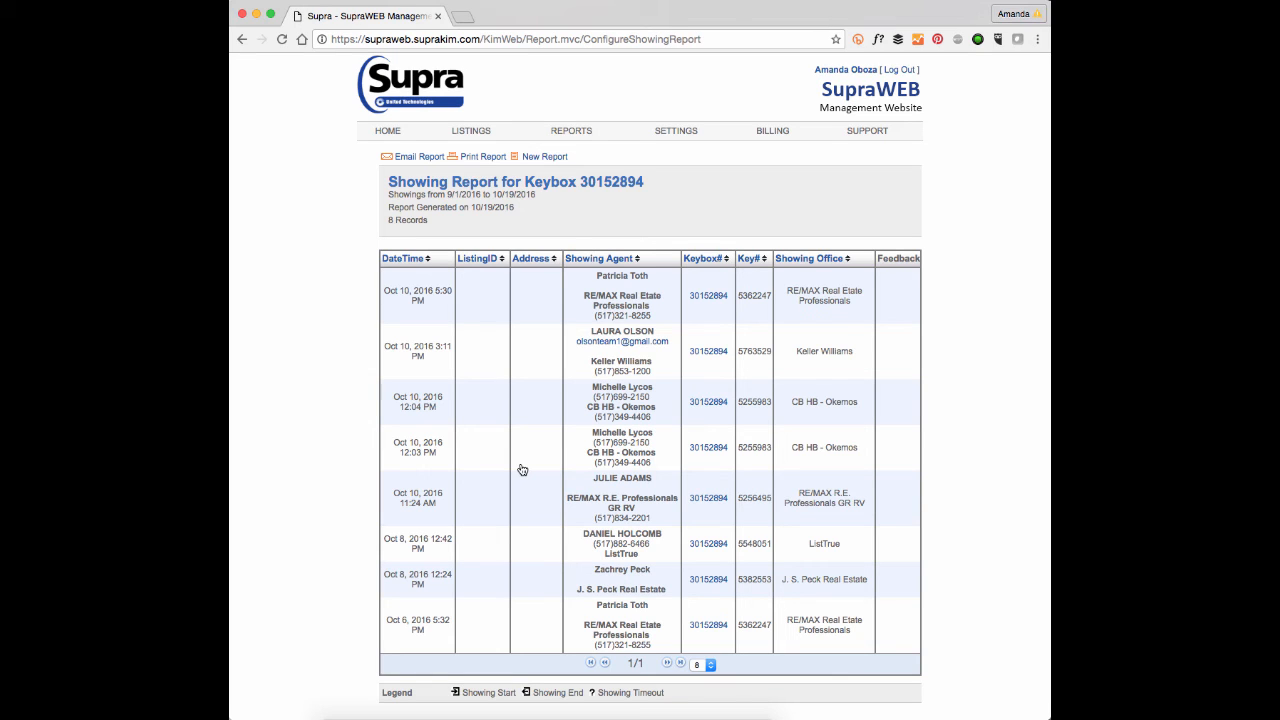
pyautogui.moveTo(306, 347)
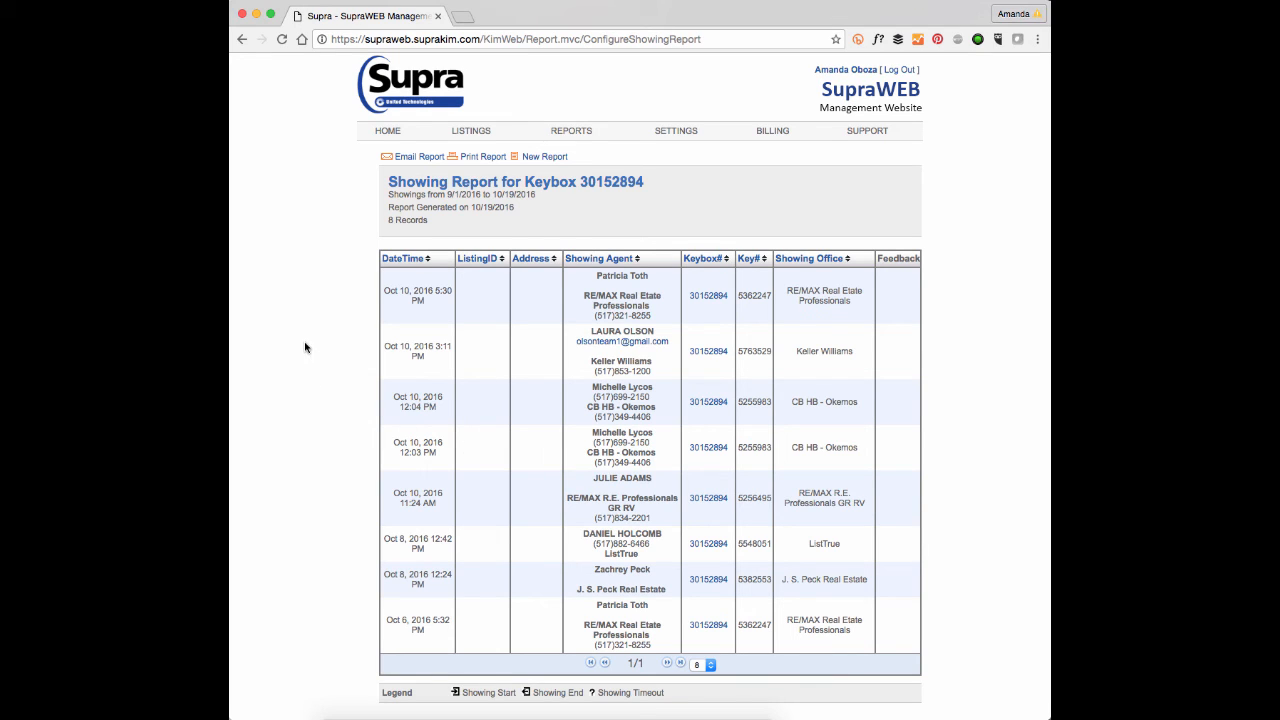
pyautogui.scroll(-3)
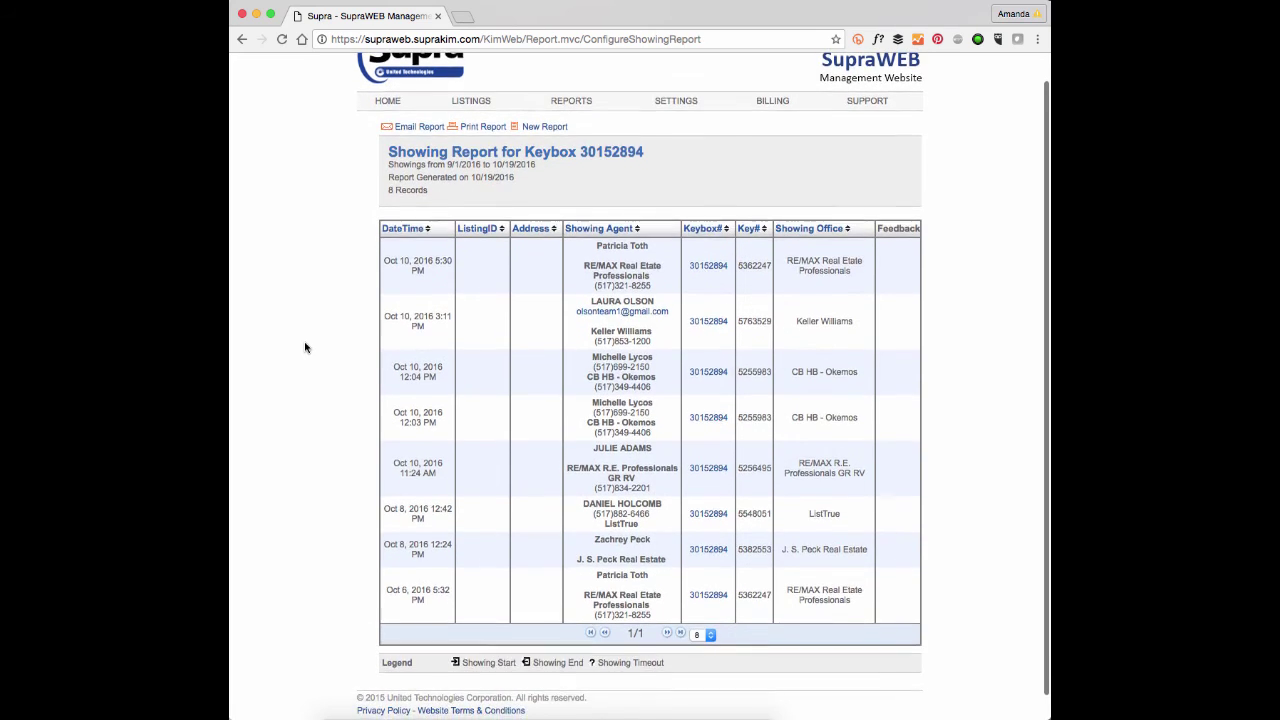